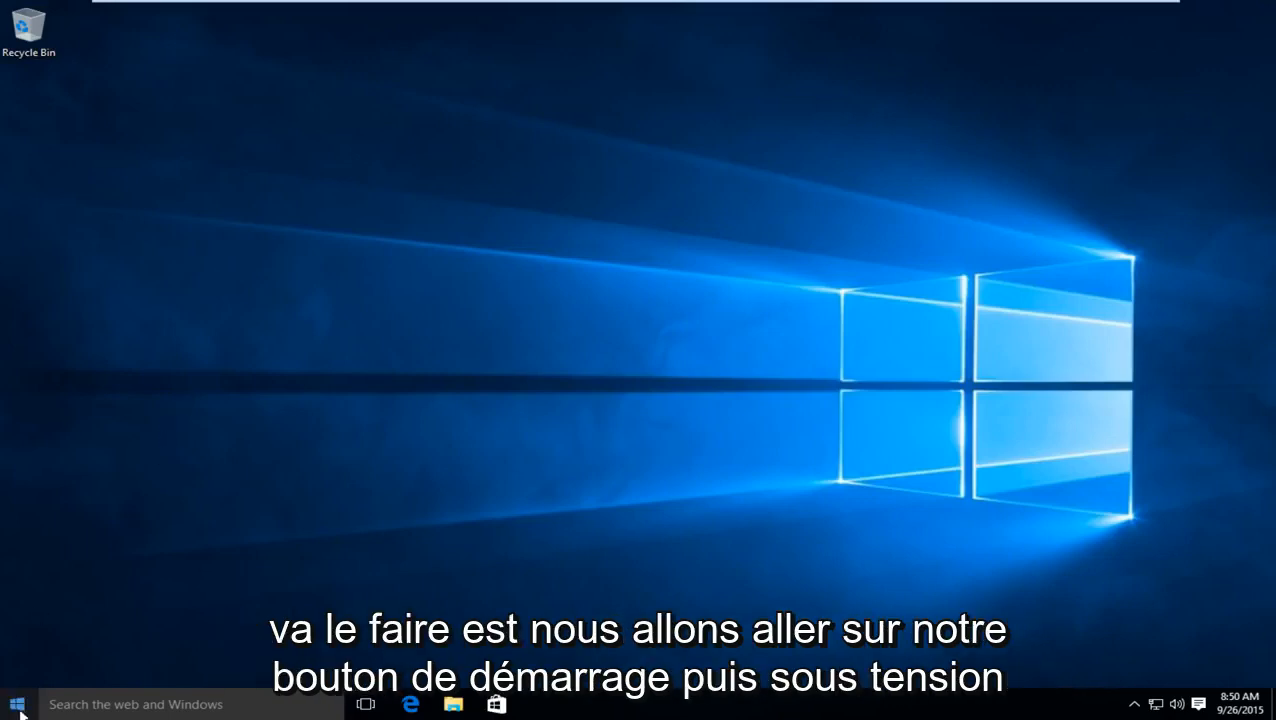
Bring up the Start menu from the taskbar to reach the Power options
click(16, 704)
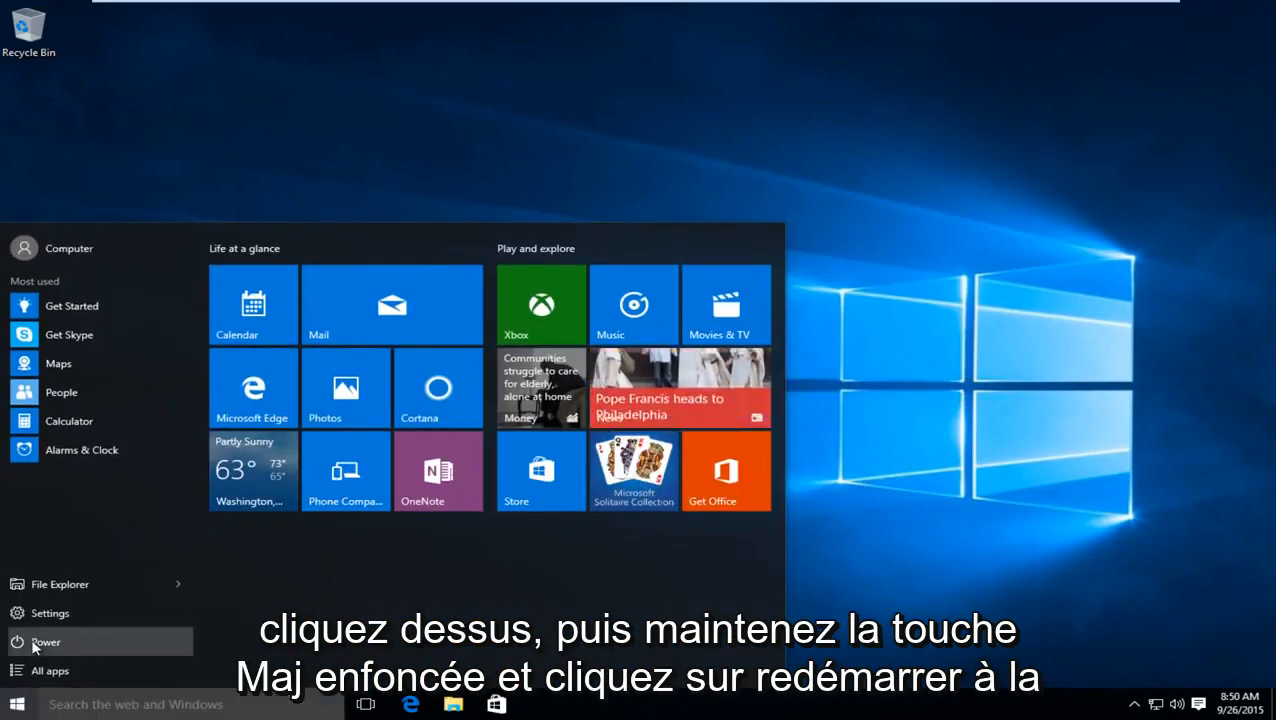
Choose Power, then Shift+Restart to reboot into the advanced startup options
click(44, 642)
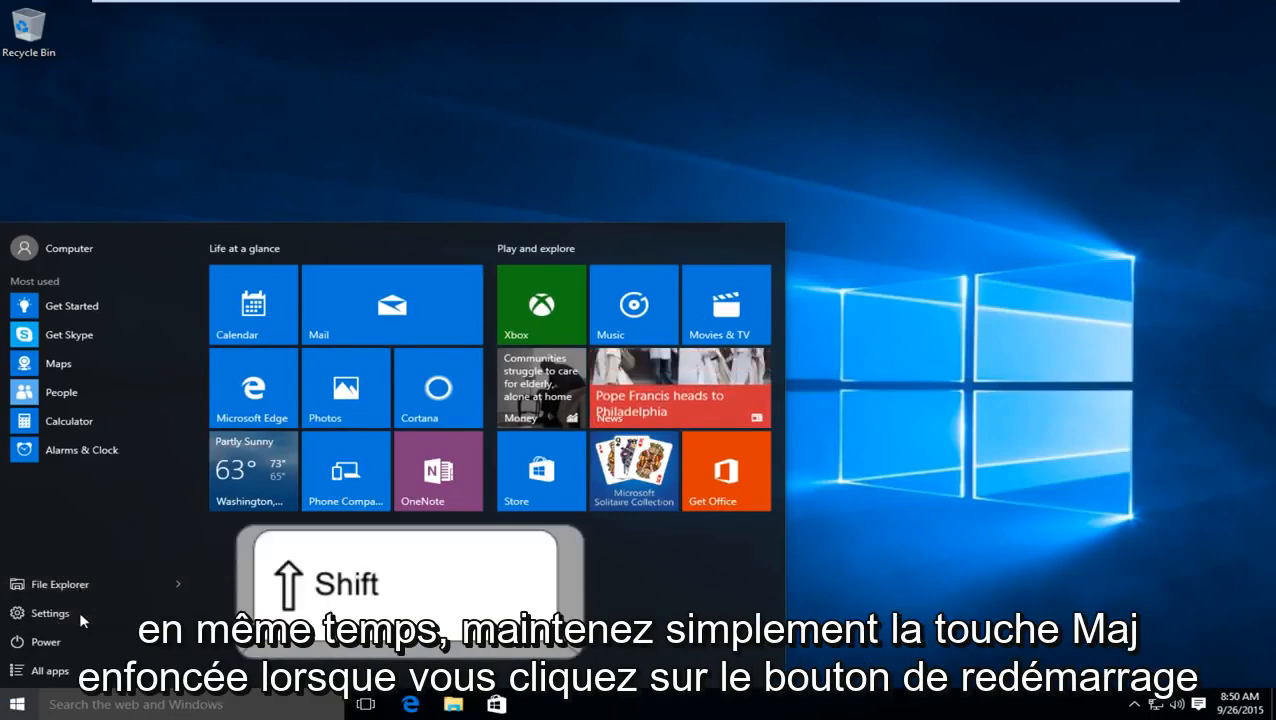
click(46, 642)
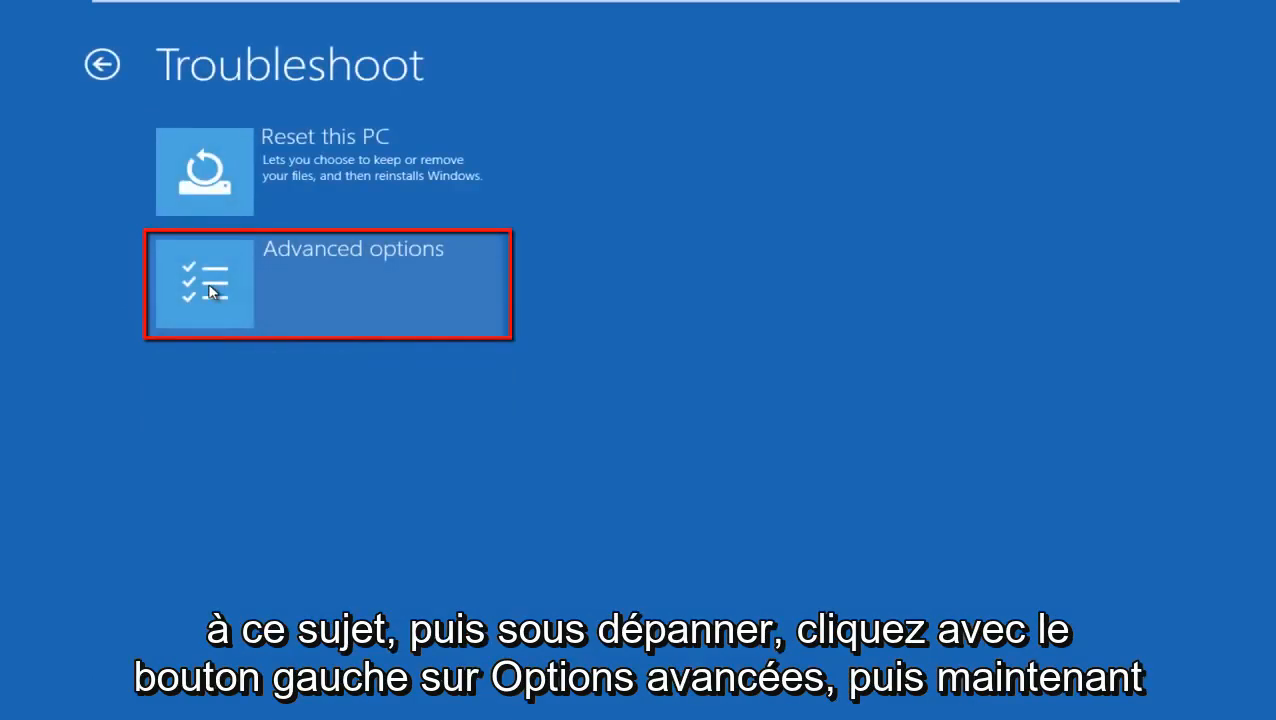
mouse_move(244, 126)
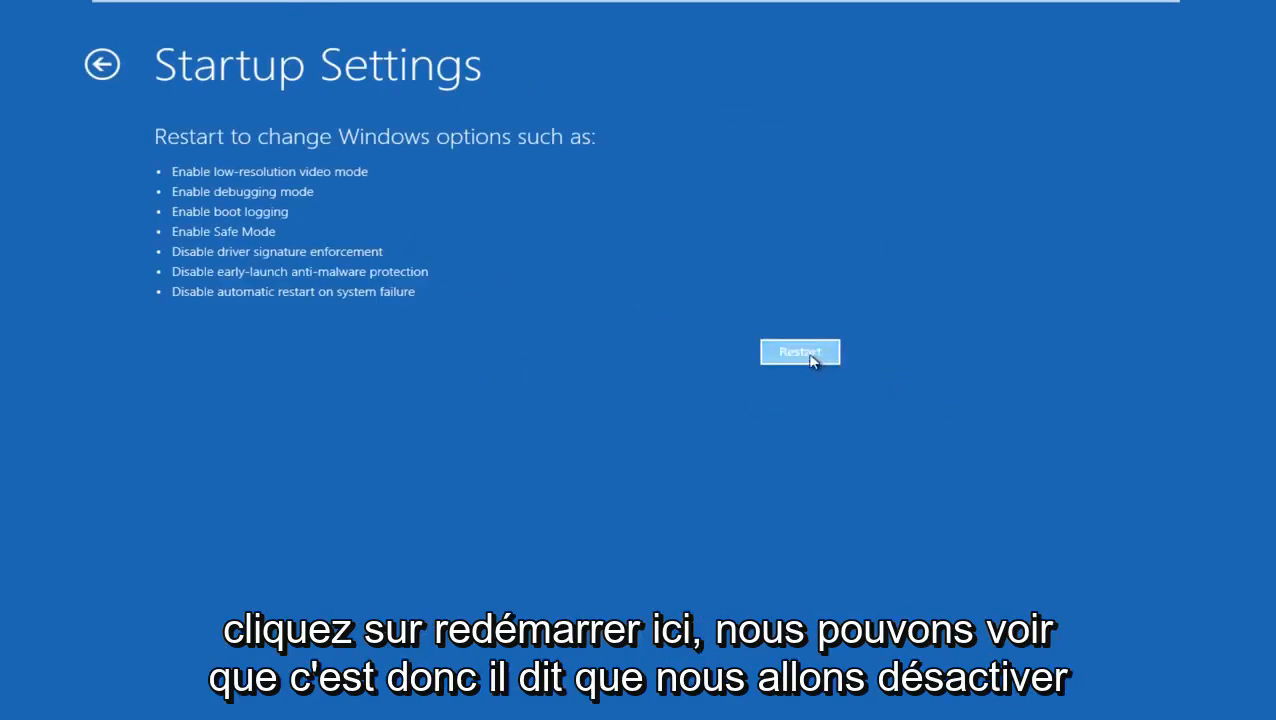
mouse_move(210, 262)
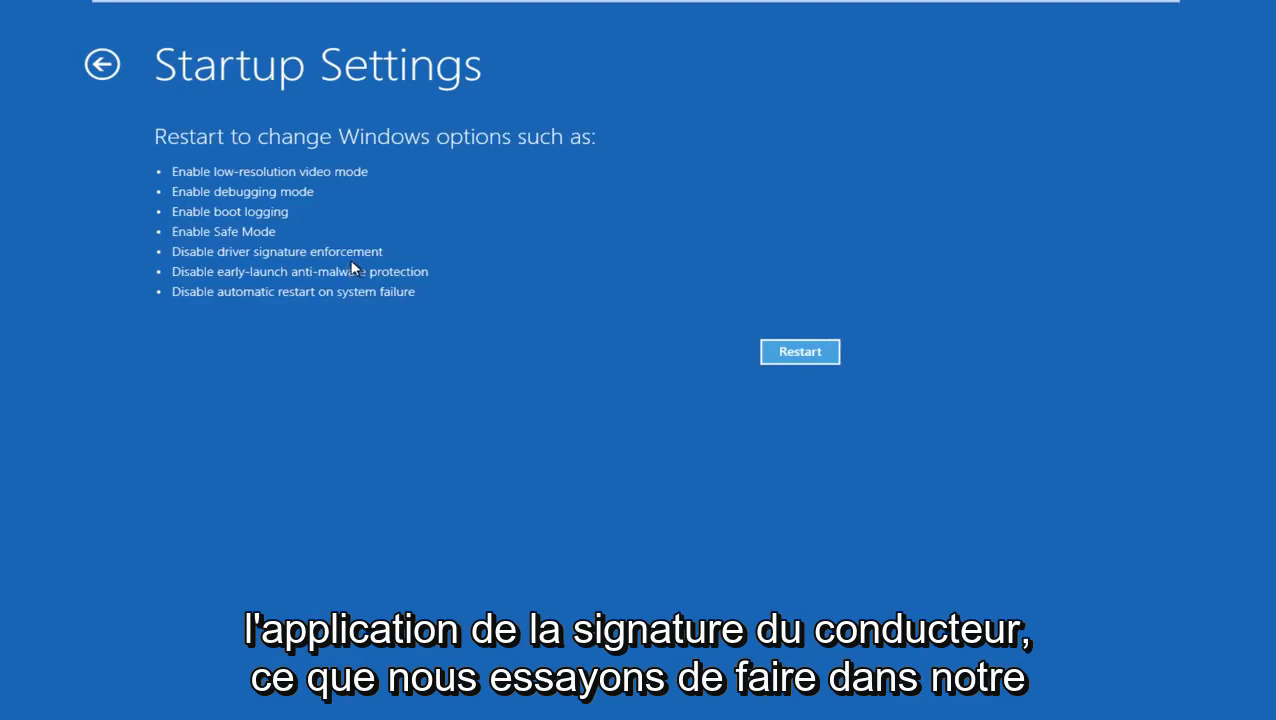
mouse_move(740, 346)
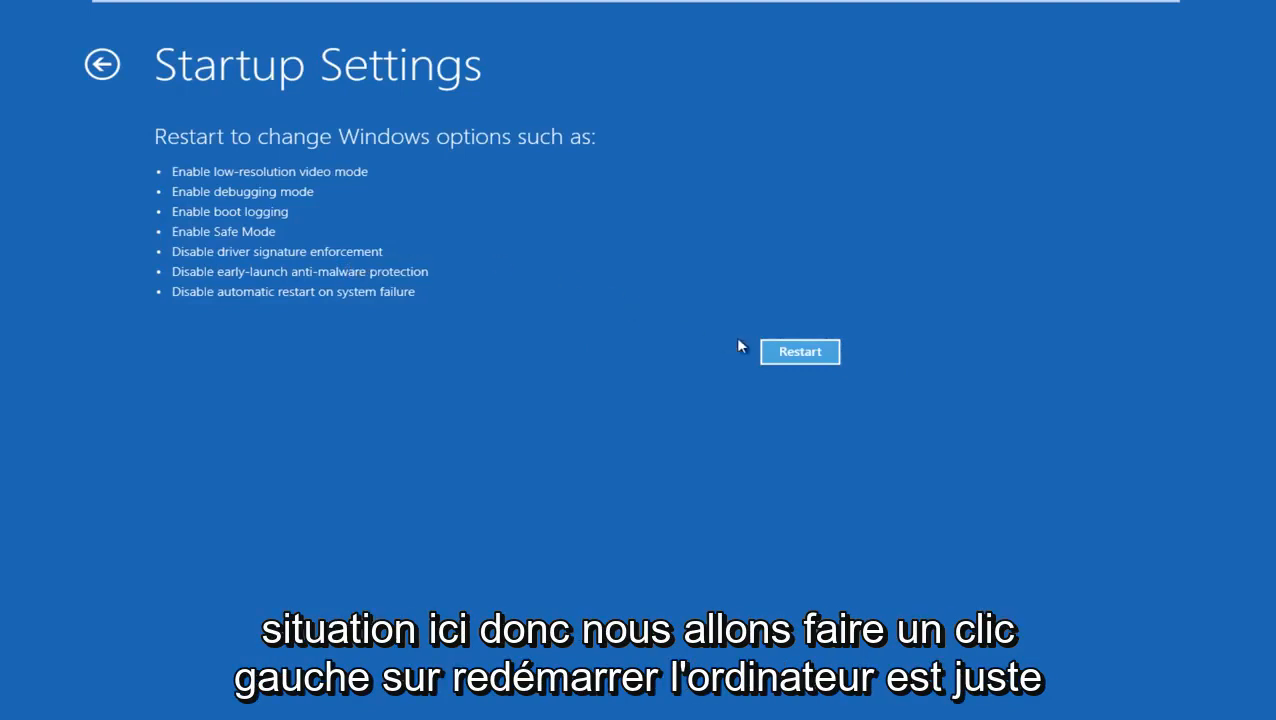
Restart from Startup Settings to reach the numbered startup options menu
click(800, 352)
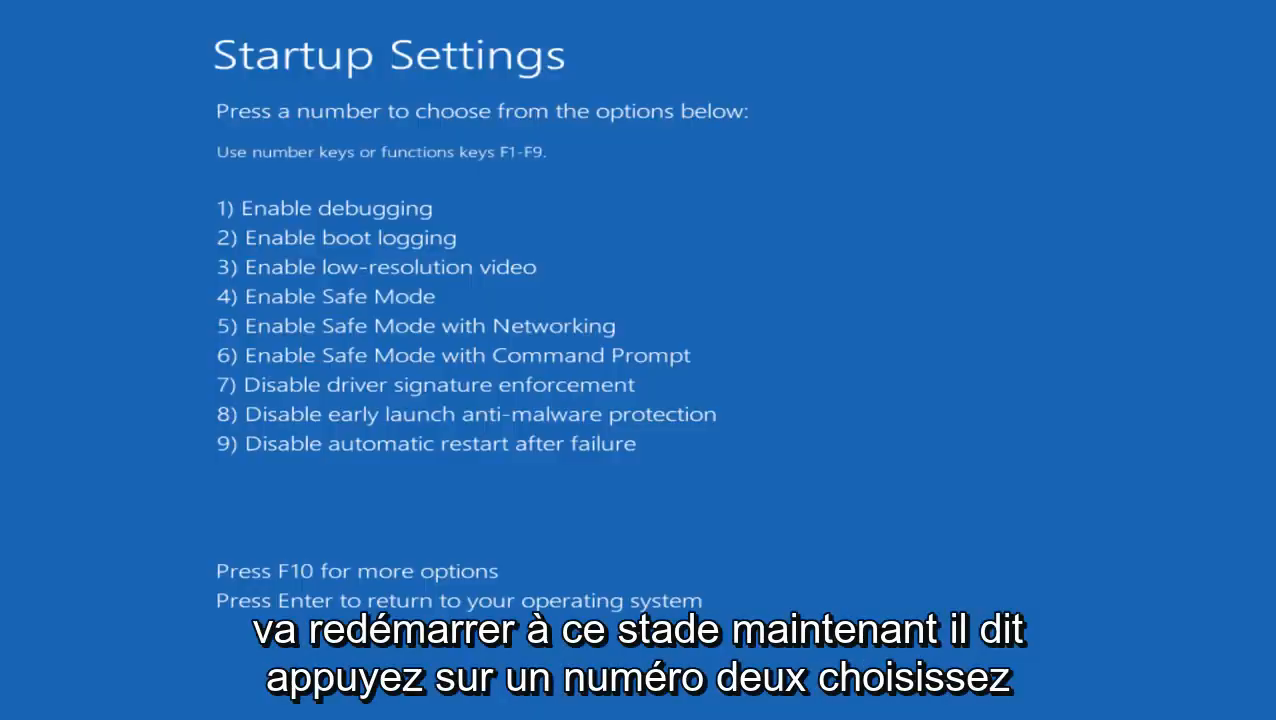